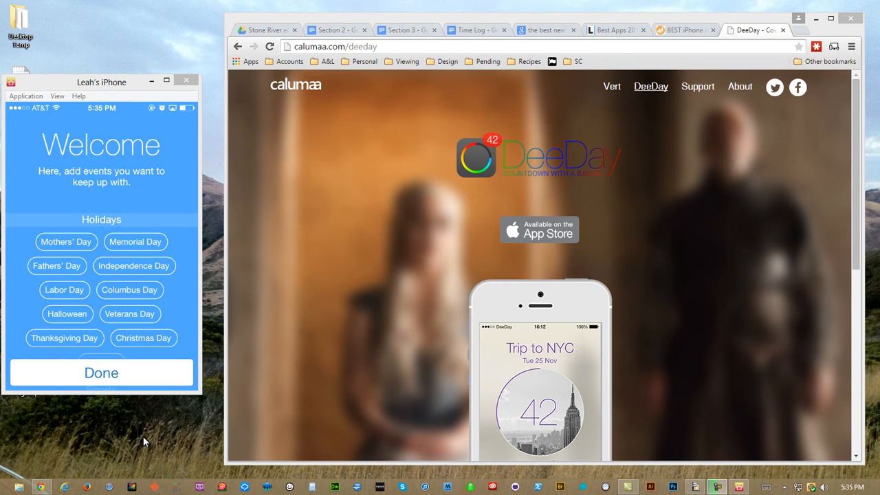
- Scroll DeeDay's holidays and pick Independence Day and Halloween in Interesting Dates
scroll("down", 3)
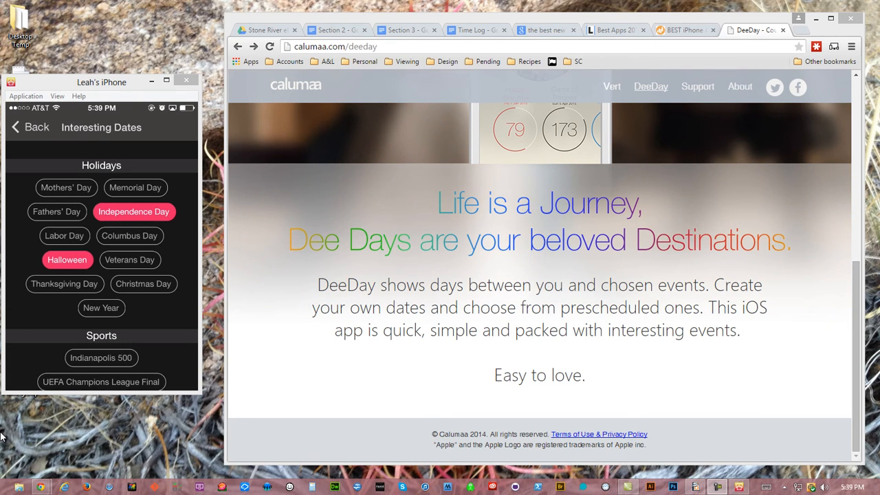
left_click(133, 211)
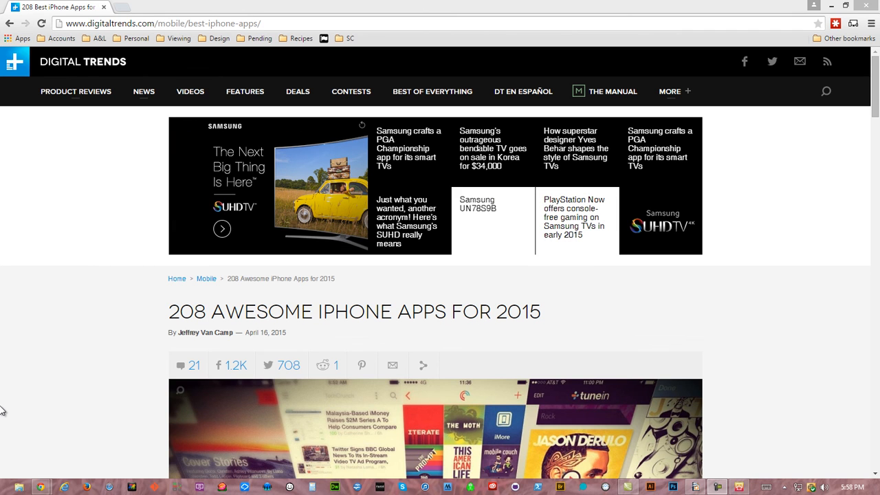
- Scroll the '208 Awesome iPhone Apps for 2015' article down to its app screenshot collage
scroll("down", 3)
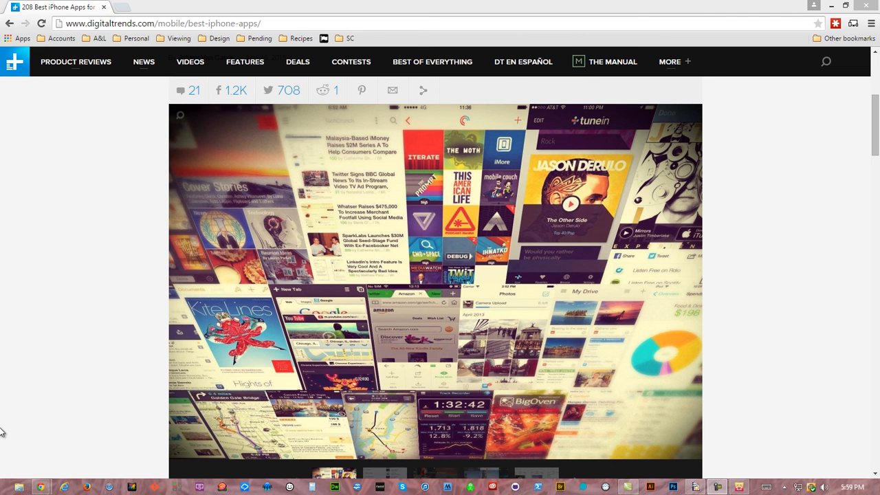